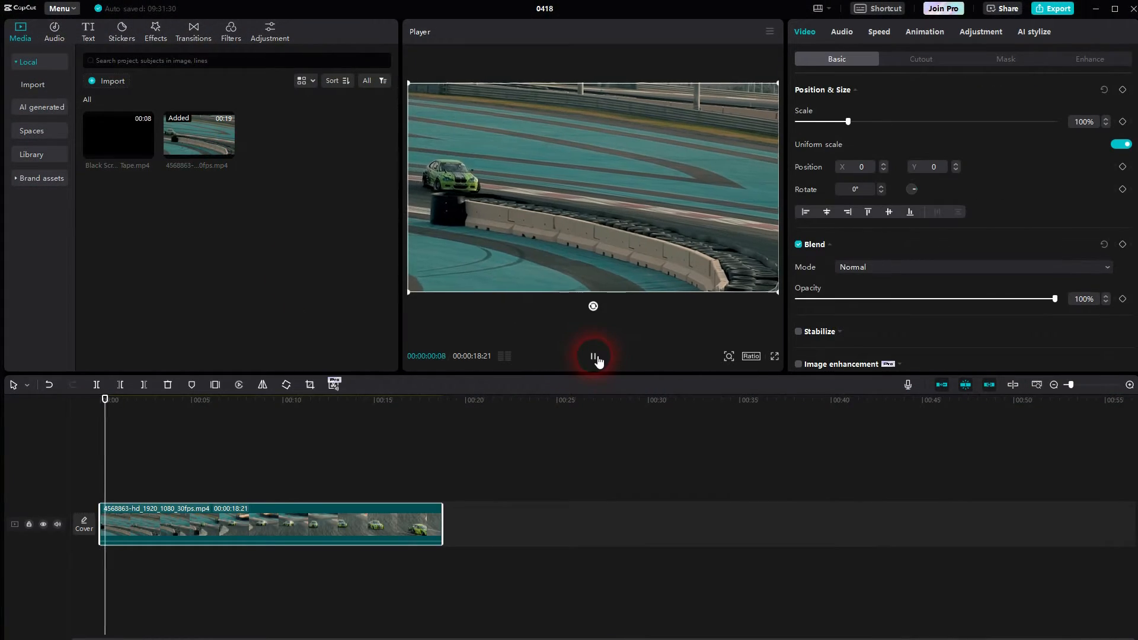
Pause the racing clip's playback to inspect where to cut it
{"action": "left_click", "coordinate": [592, 356]}
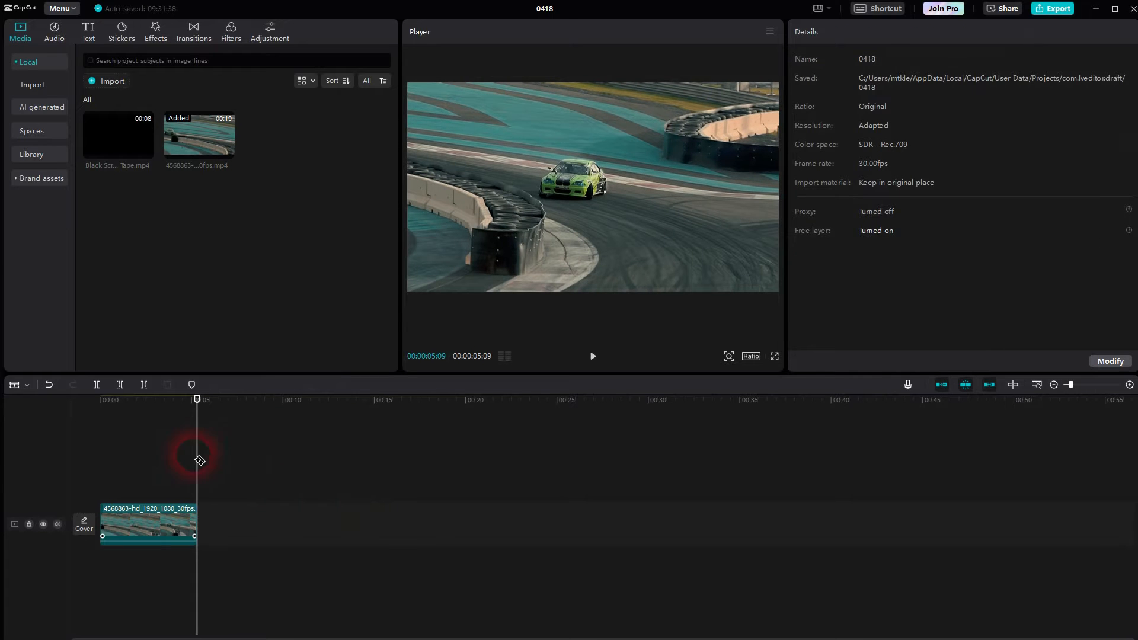
Duplicate the five-second clip, reverse the second copy, and add a third copy after it
{"action": "left_click", "coordinate": [148, 524]}
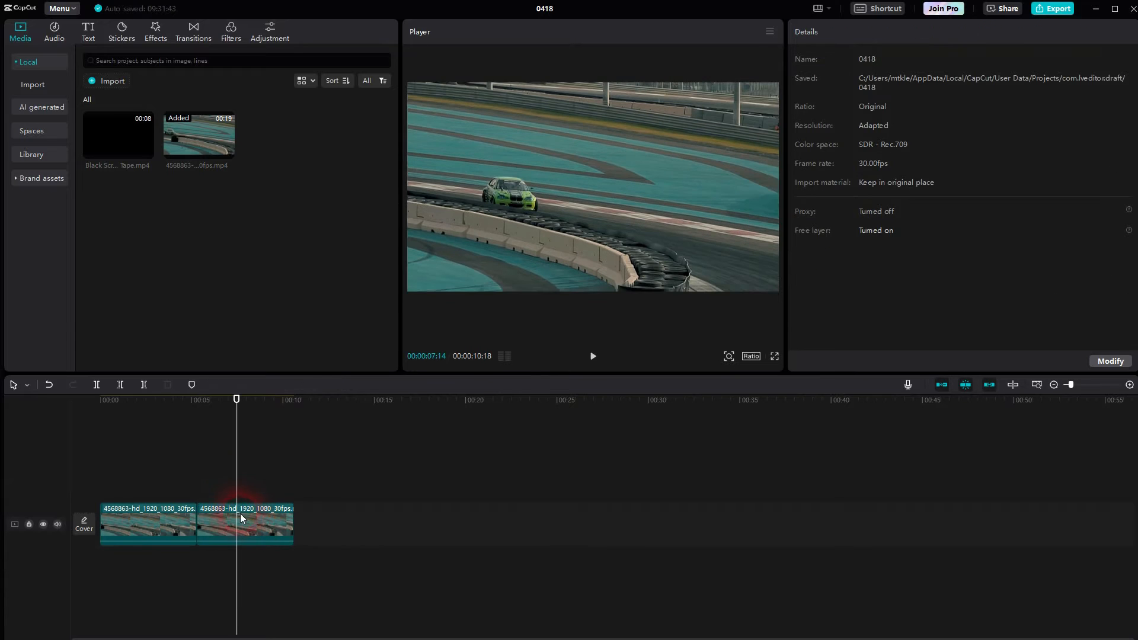
{"action": "left_click", "coordinate": [245, 524]}
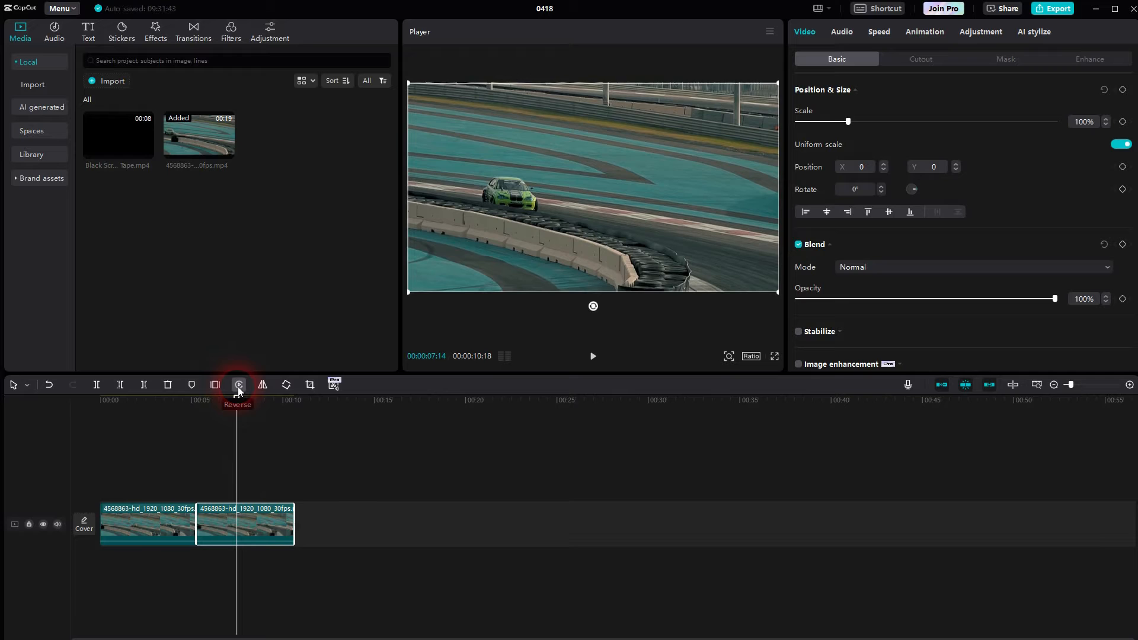
{"action": "left_click", "coordinate": [238, 385]}
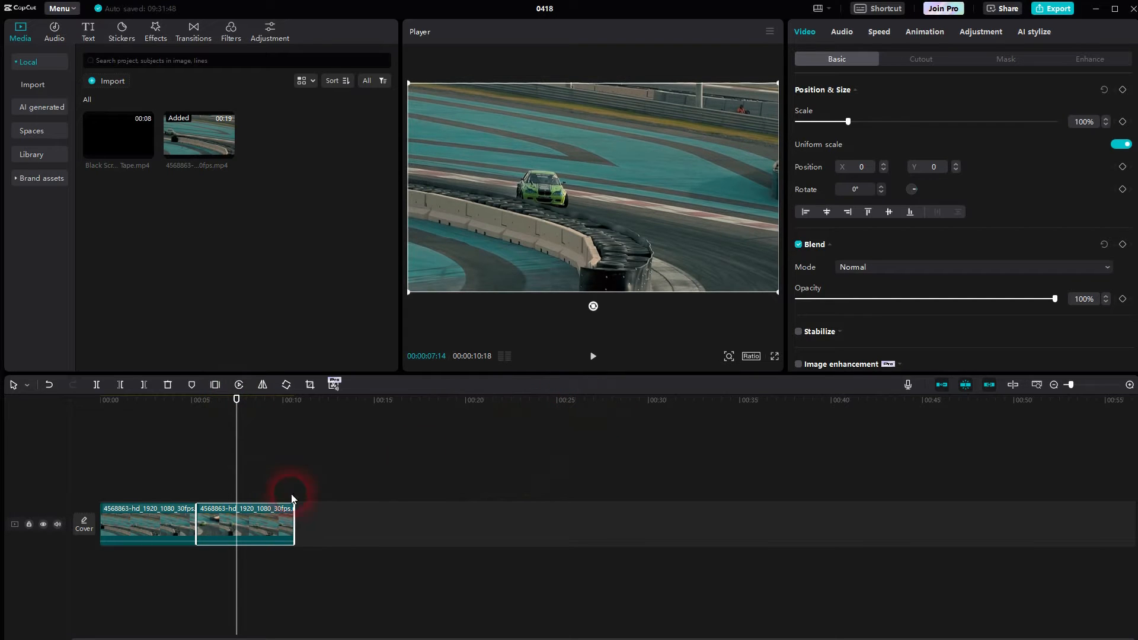
{"action": "left_click", "coordinate": [158, 526]}
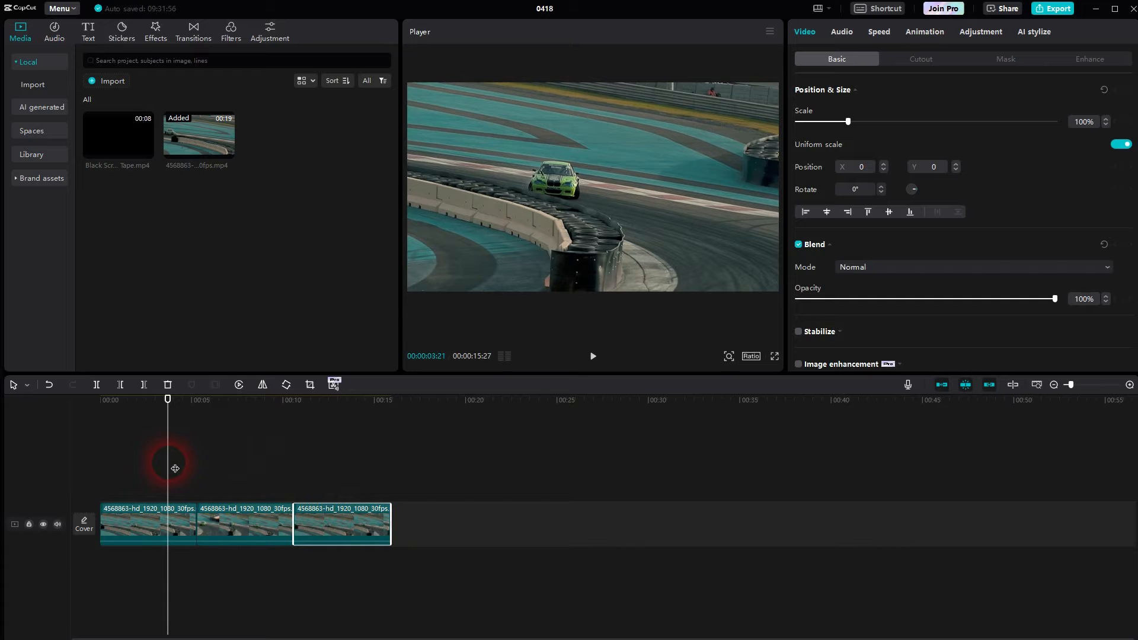
Toggle preview playback to check the Black Screen overlay above the middle clip
{"action": "left_click", "coordinate": [592, 356]}
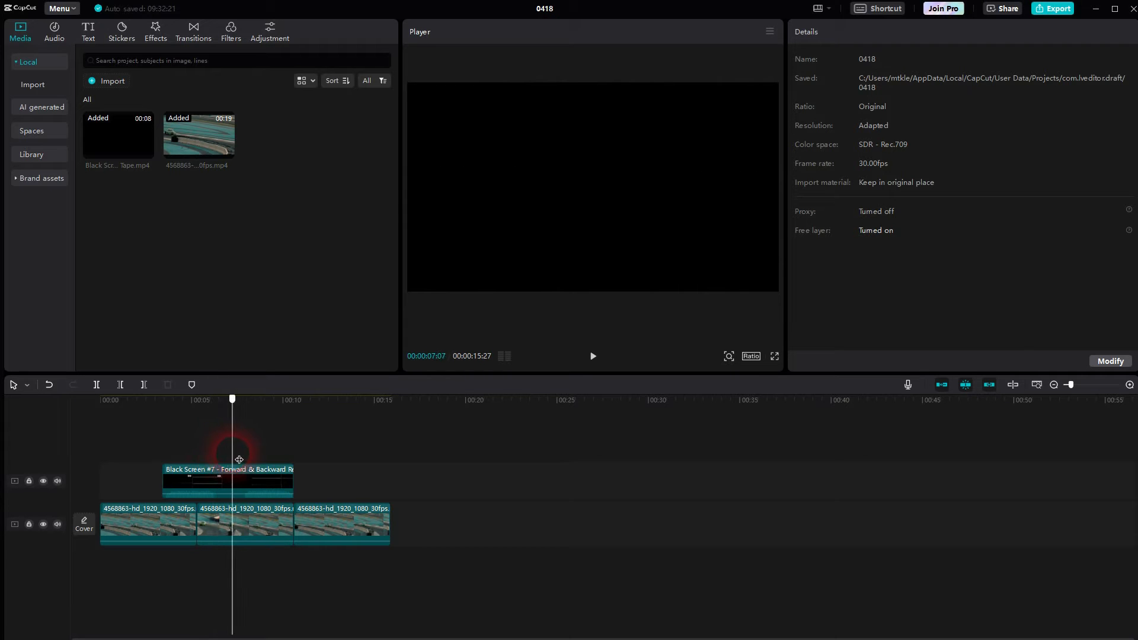
Trim the Black Screen overlay to start around 7.5 seconds and preview it
{"action": "left_click_drag", "start_coordinate": [232, 399], "coordinate": [242, 399]}
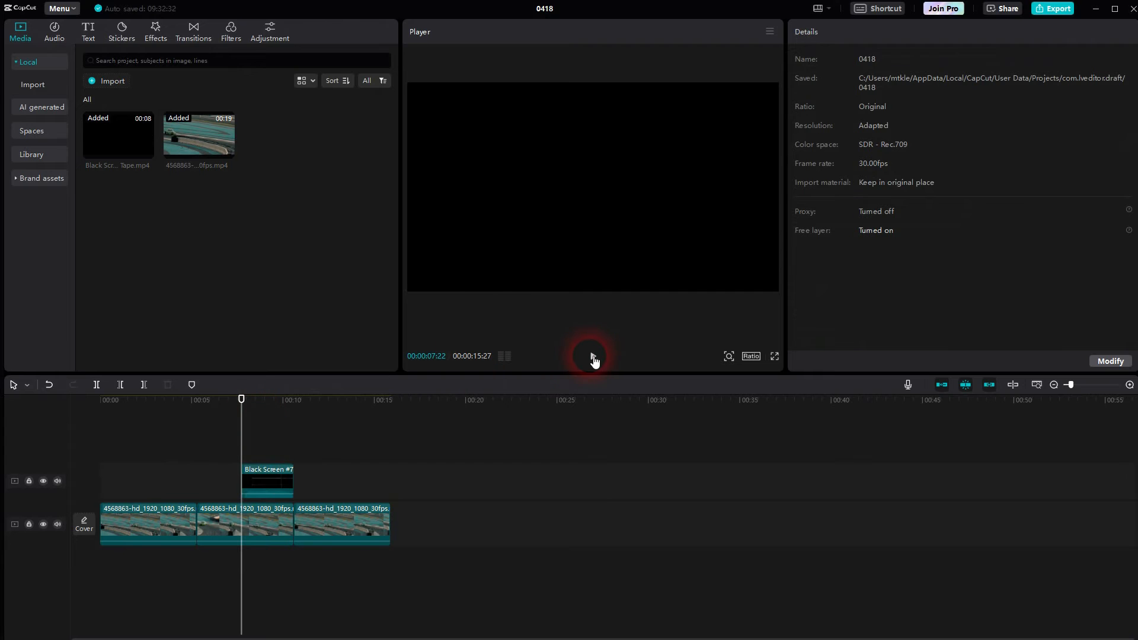
{"action": "left_click", "coordinate": [593, 356]}
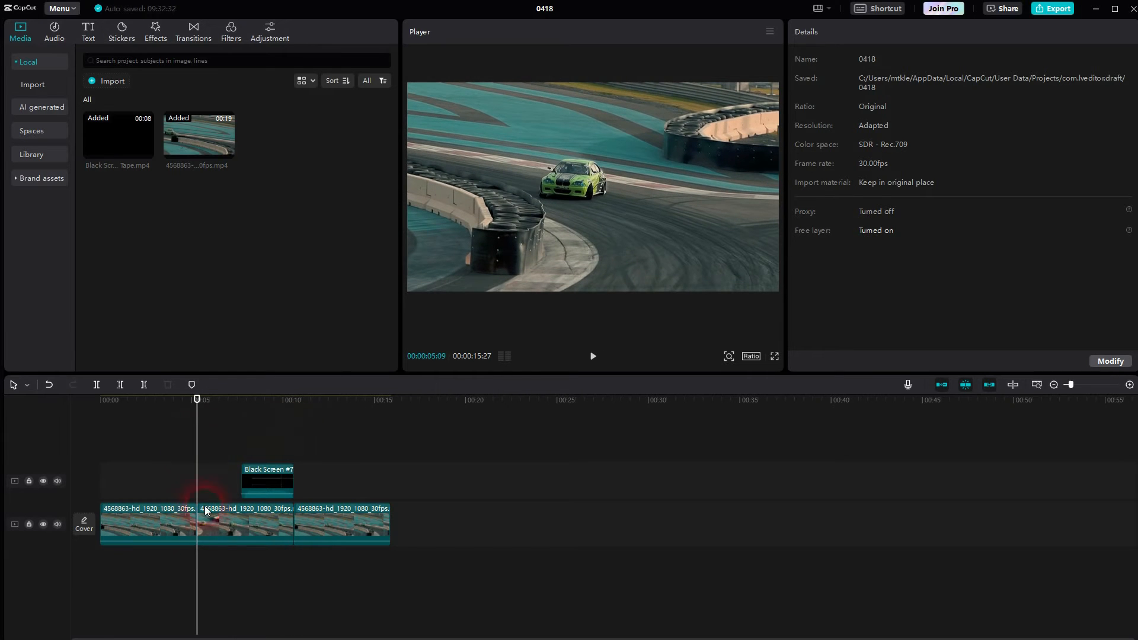
Select the shortened Black Screen overlay on the timeline
{"action": "left_click", "coordinate": [223, 481]}
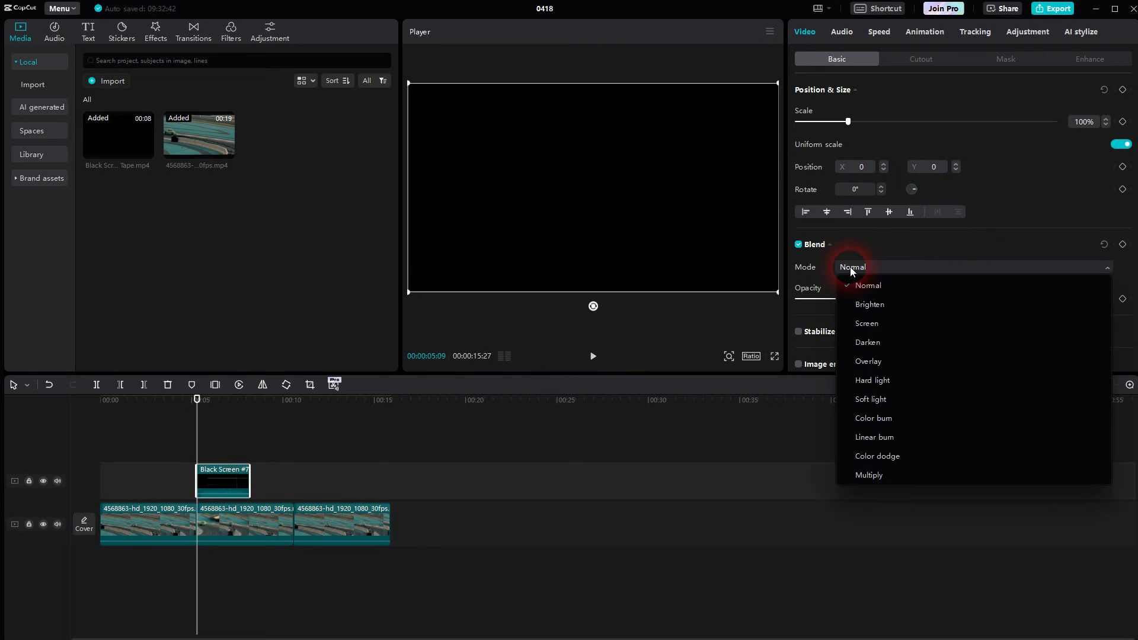
Set the overlay's blend mode to Screen and preview from just before the reversed section
{"action": "left_click", "coordinate": [866, 323]}
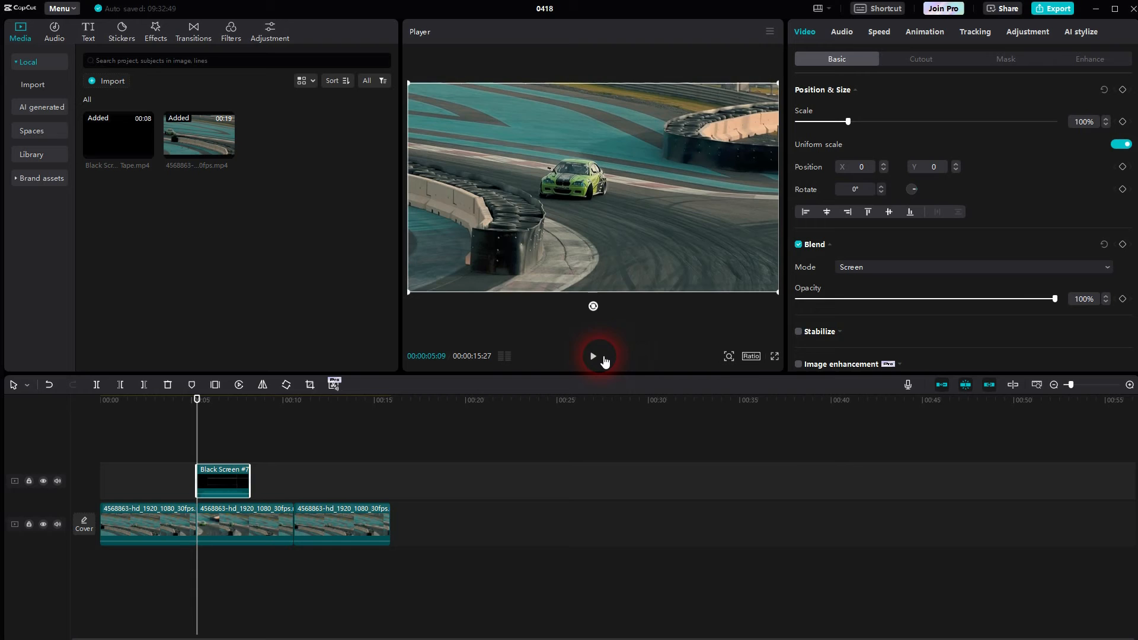
{"action": "left_click", "coordinate": [593, 356]}
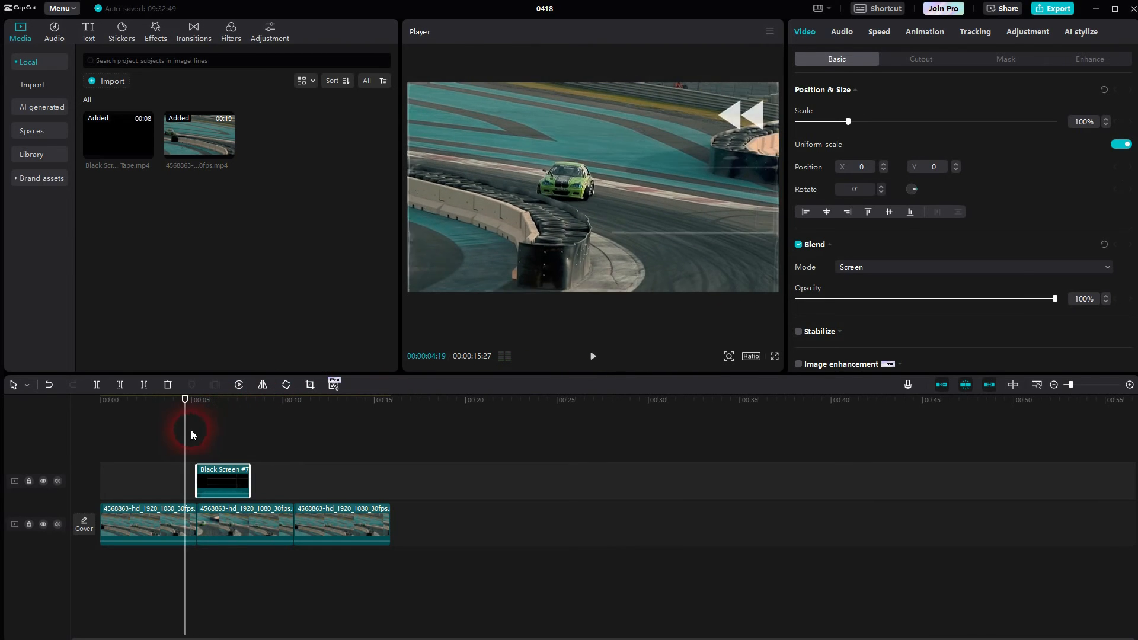
{"action": "left_click", "coordinate": [593, 356]}
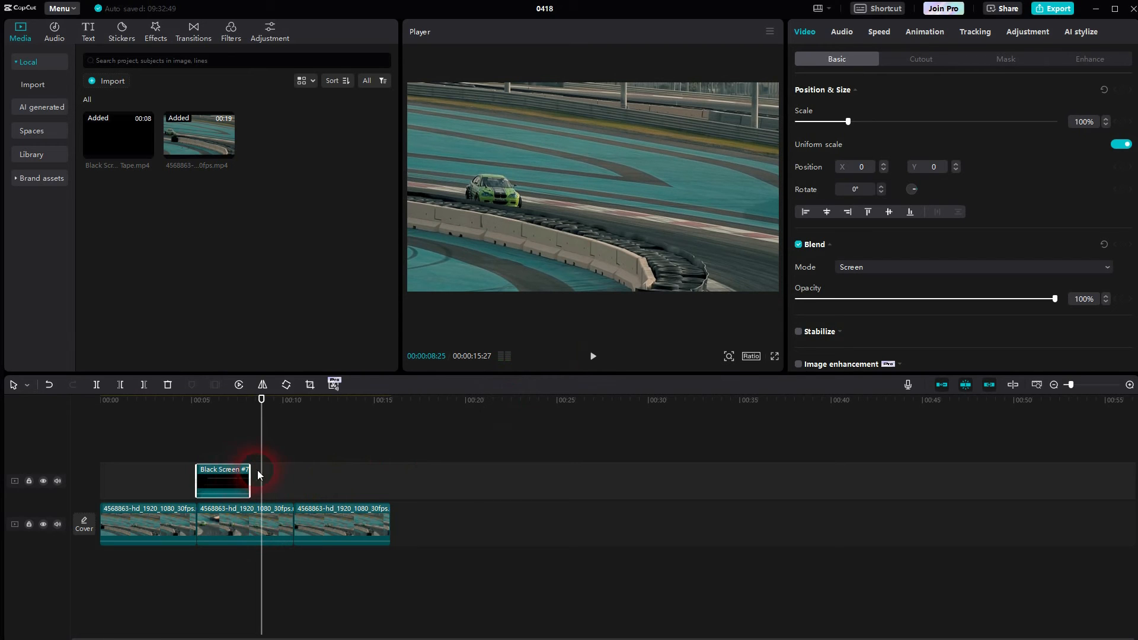
Try slowing the rewind overlay to 0.7x, then return it to normal speed
{"action": "left_click", "coordinate": [879, 31]}
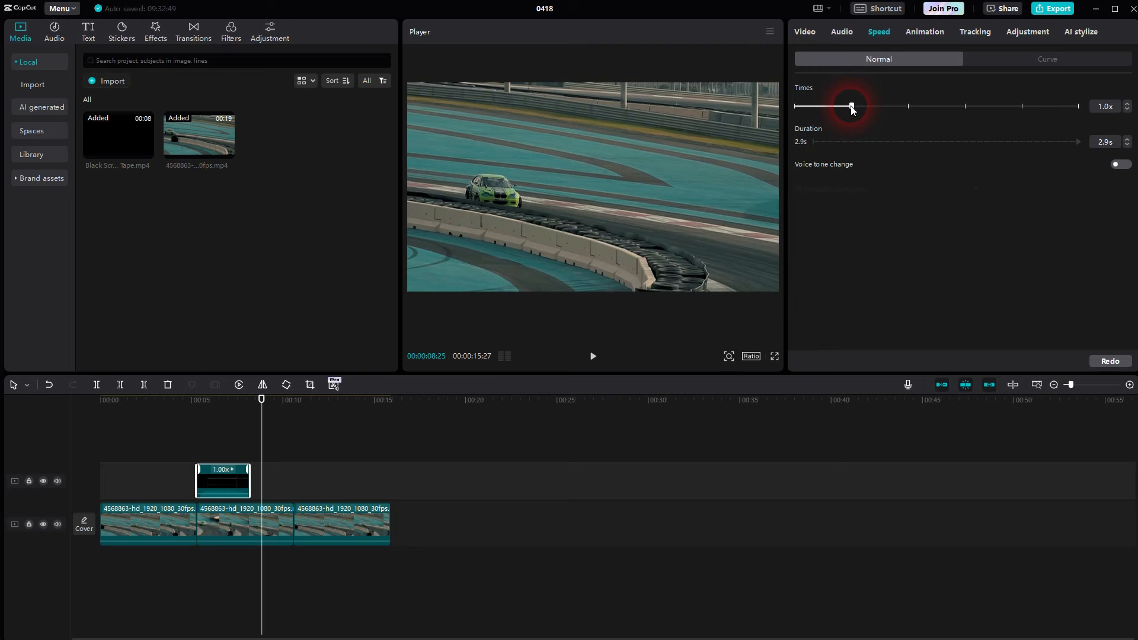
{"action": "left_click_drag", "start_coordinate": [851, 107], "coordinate": [832, 106]}
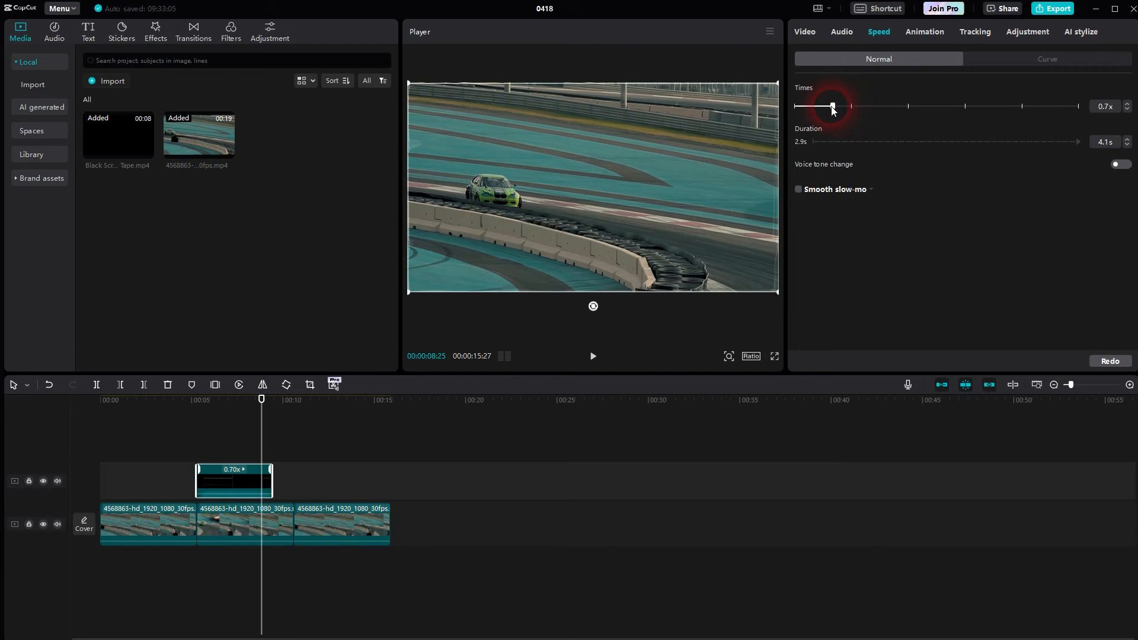
{"action": "left_click_drag", "start_coordinate": [832, 106], "coordinate": [851, 106]}
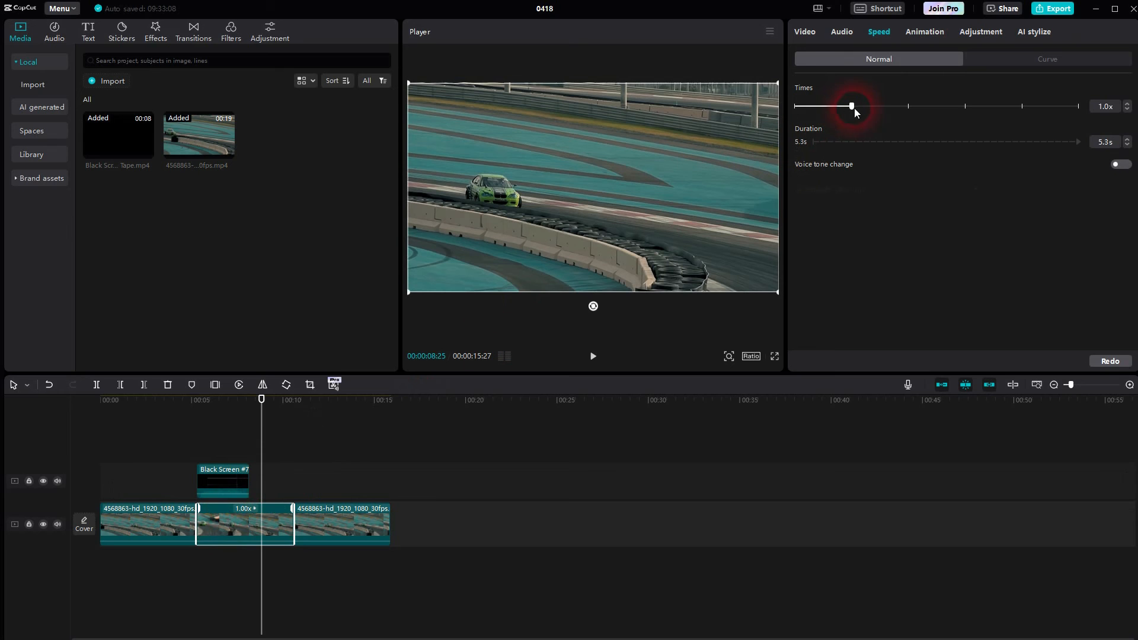
Raise the reversed clip's speed to 1.8x and play from just before it
{"action": "left_click_drag", "start_coordinate": [851, 106], "coordinate": [878, 106]}
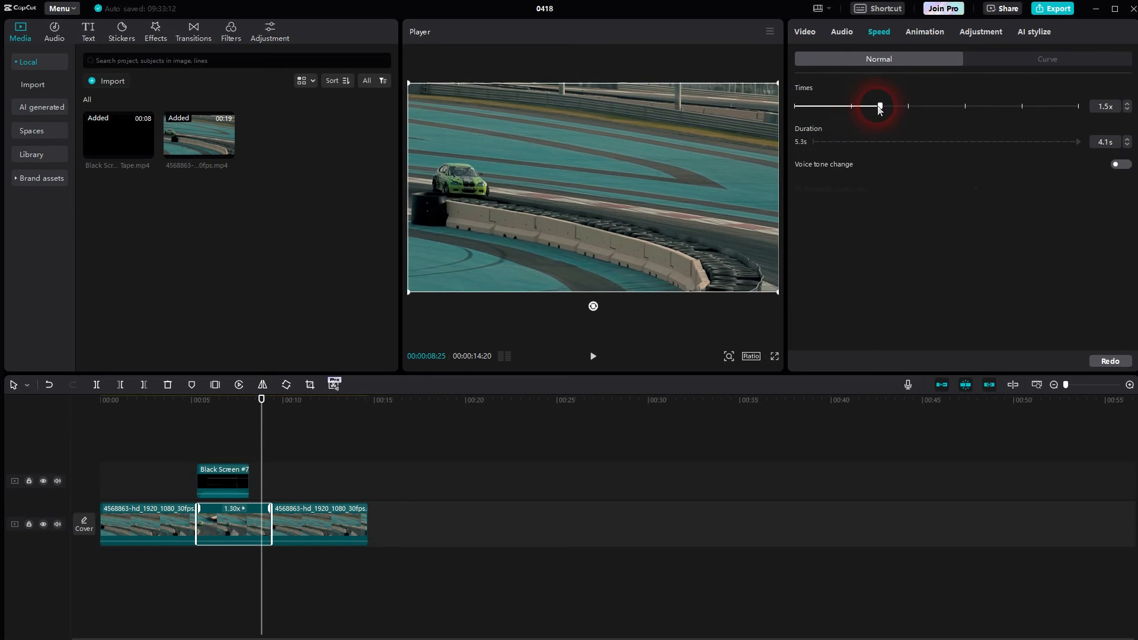
{"action": "left_click_drag", "start_coordinate": [879, 106], "coordinate": [892, 106]}
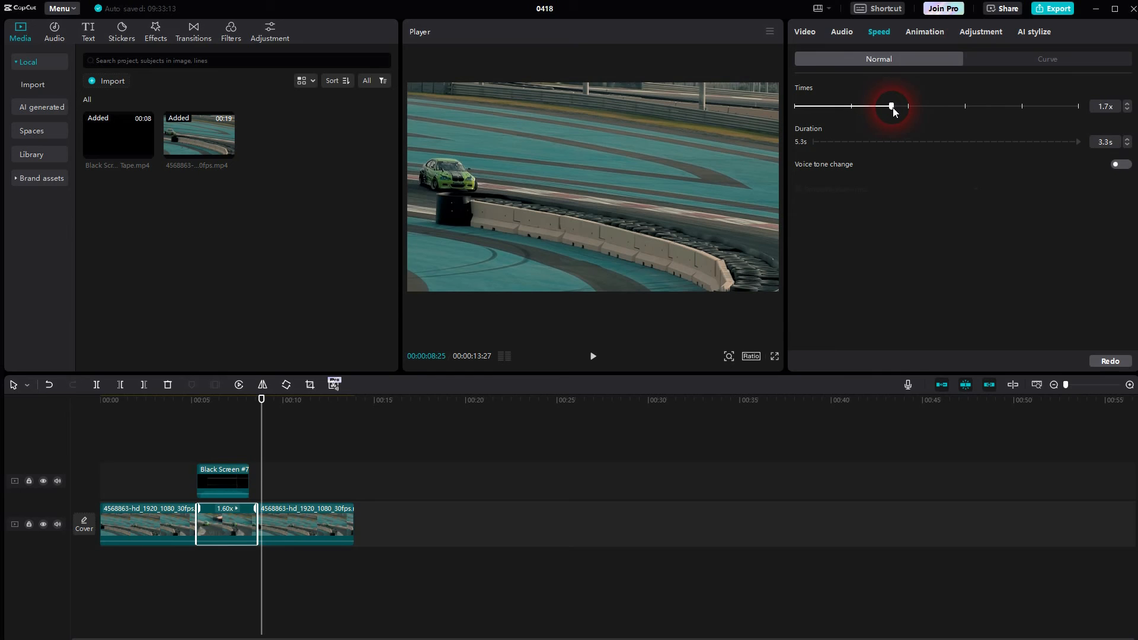
{"action": "left_click_drag", "start_coordinate": [892, 106], "coordinate": [896, 106]}
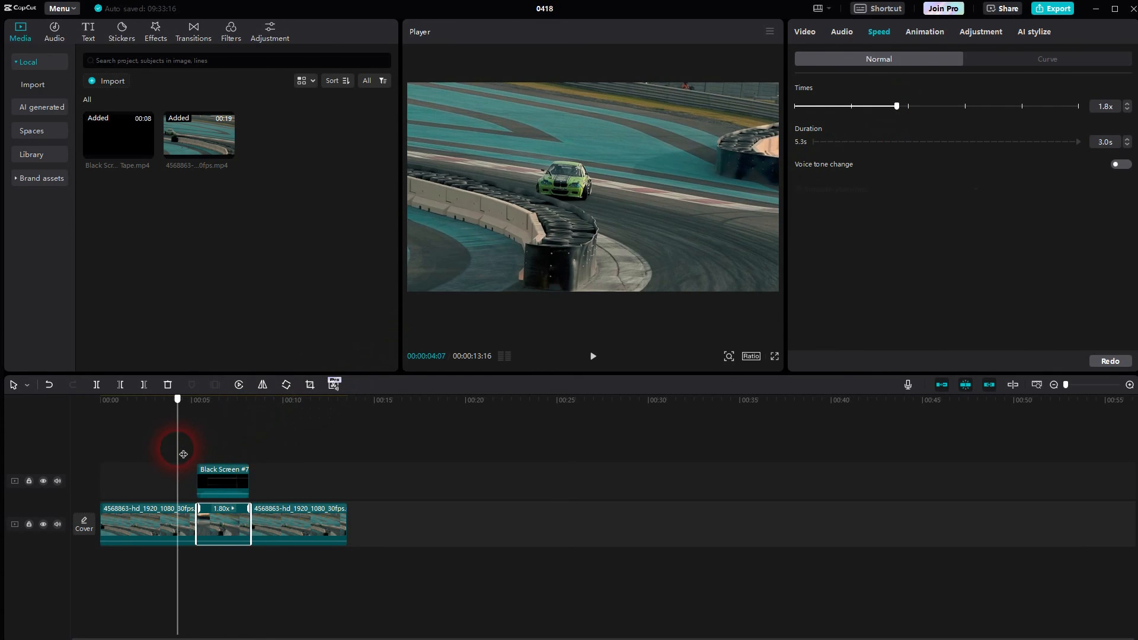
{"action": "left_click", "coordinate": [592, 357]}
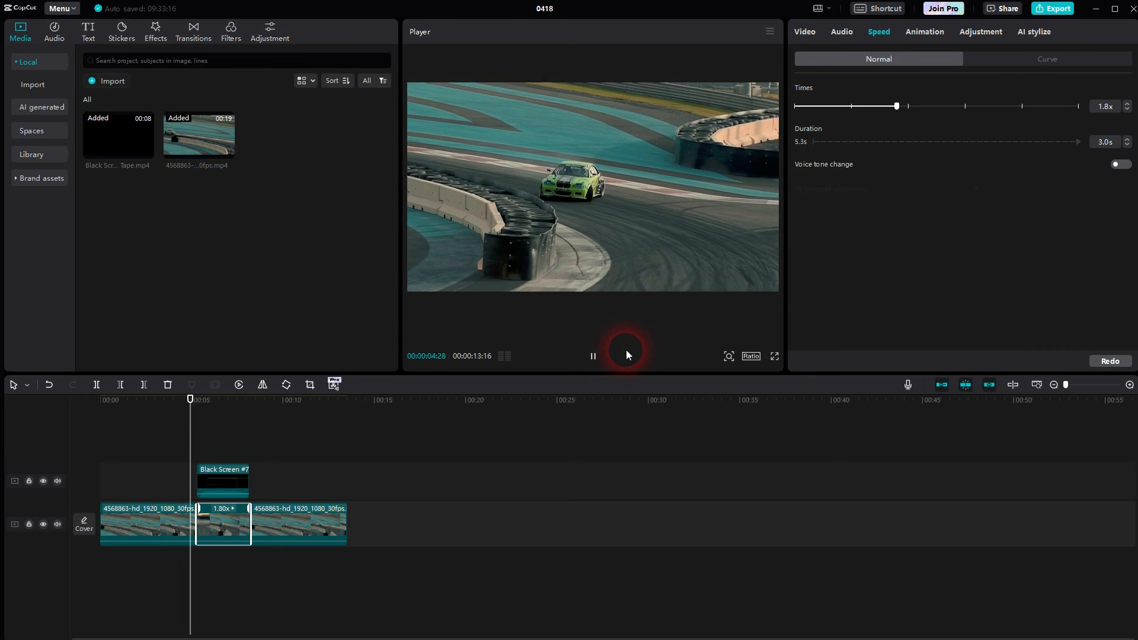